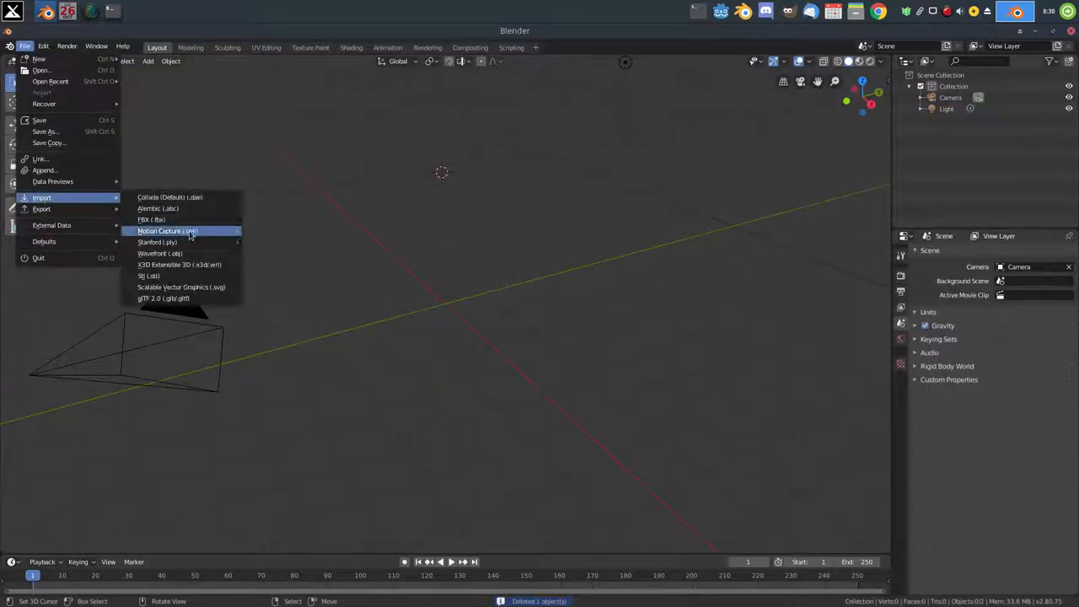
- Import Model.obj from the handmodel folder and Model.obj from the glovemodel folder
{"action": "left_click", "coordinate": [158, 253]}
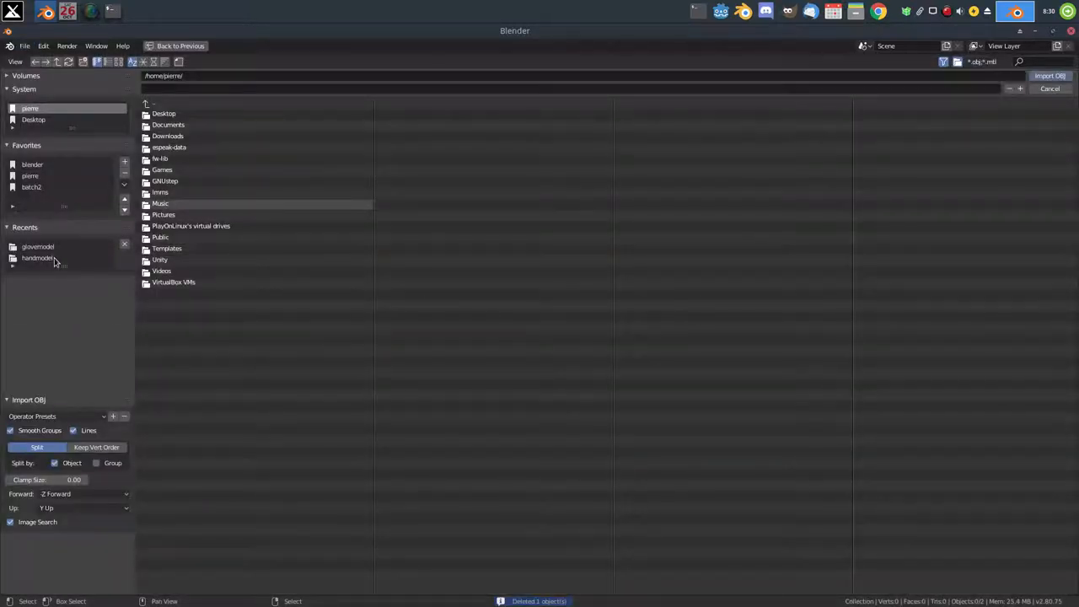
{"action": "left_click", "coordinate": [37, 258]}
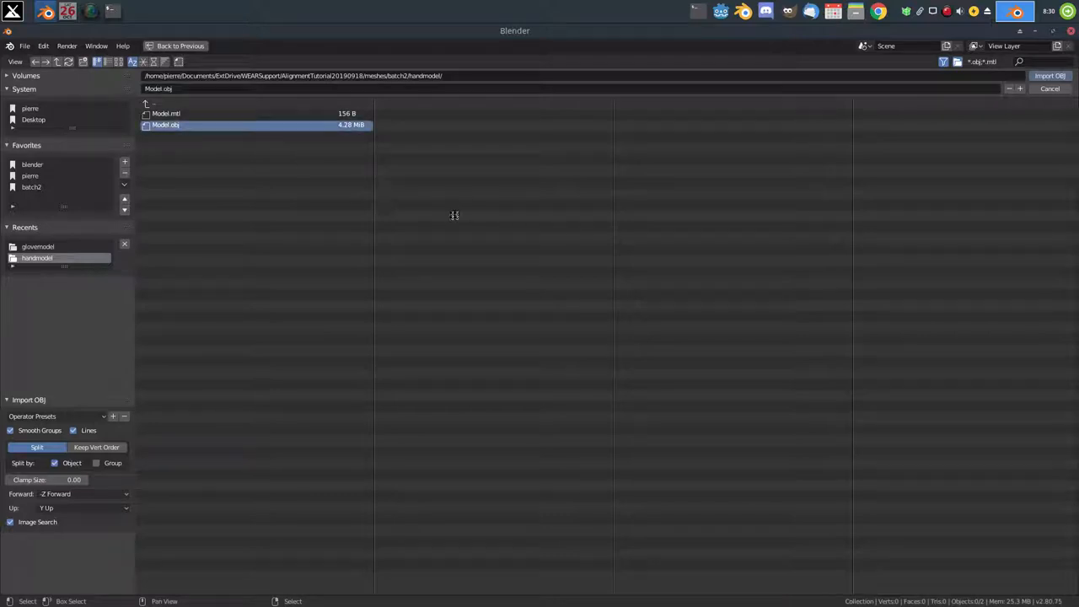
{"action": "left_click", "coordinate": [1048, 74]}
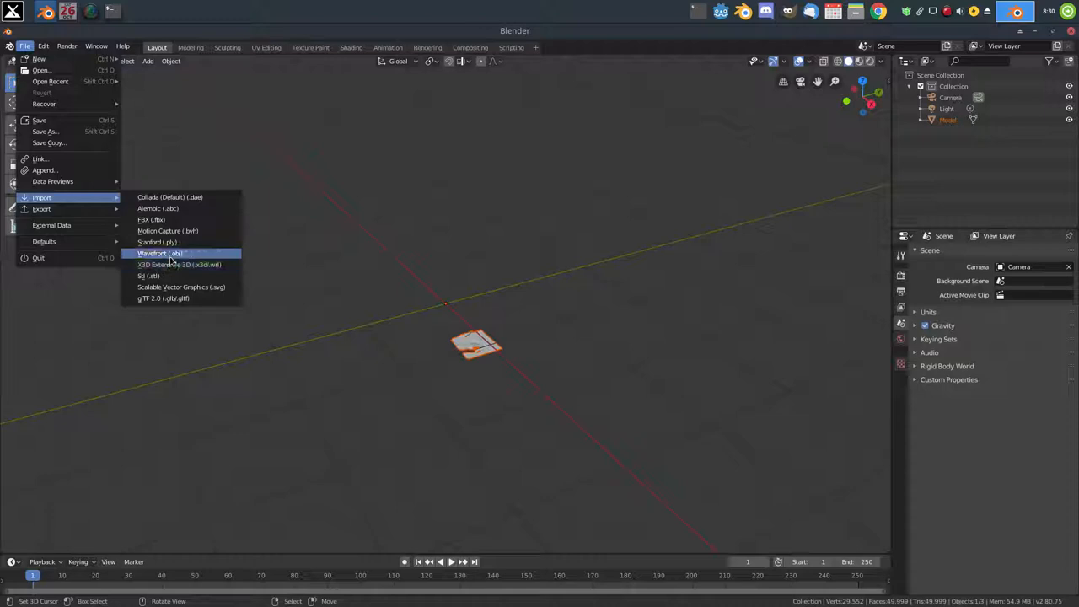
{"action": "left_click", "coordinate": [159, 253]}
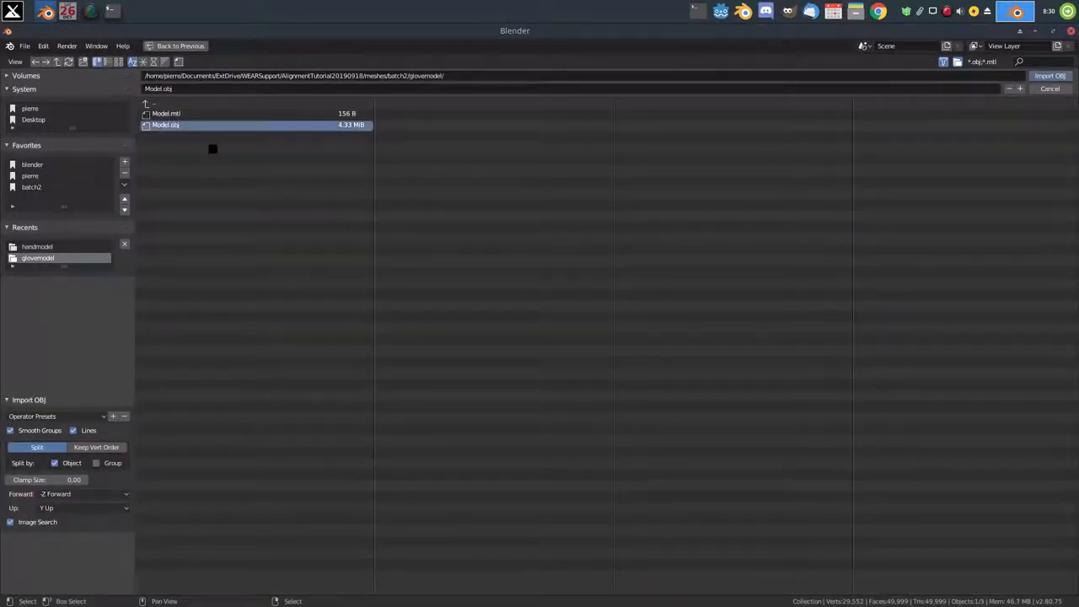
{"action": "left_click", "coordinate": [1048, 74]}
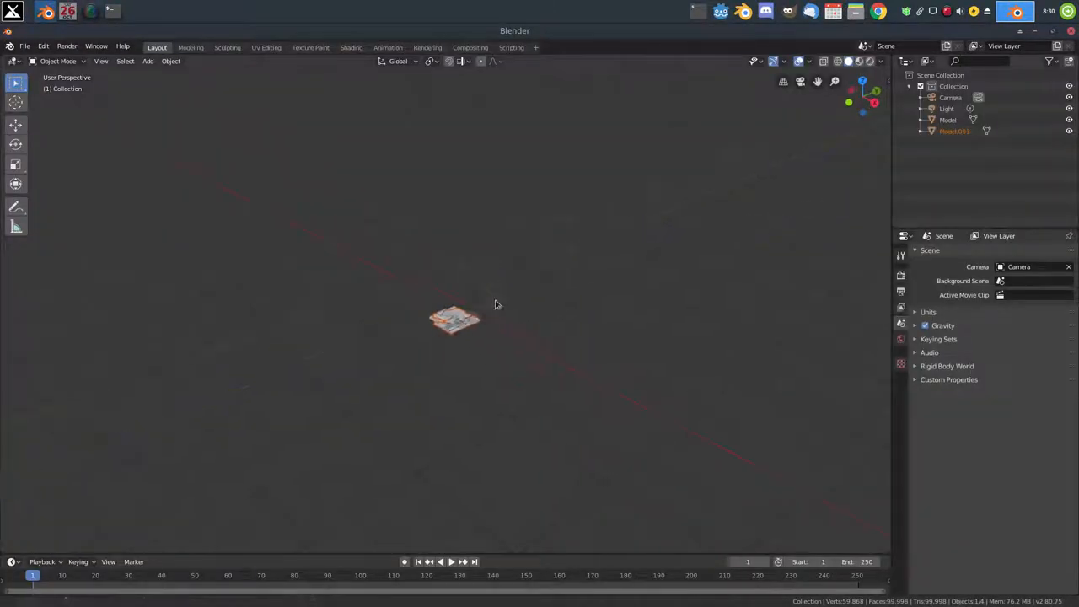
- Enter Align Picked Points mode from the Object Alignment sidebar tab
{"action": "left_click", "coordinate": [455, 318]}
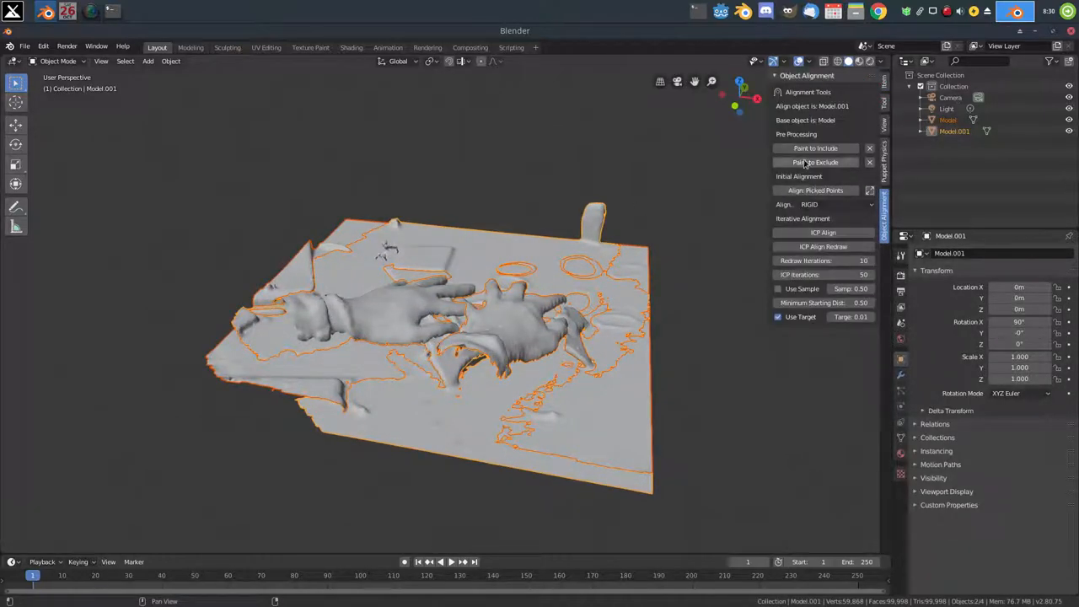
{"action": "left_click", "coordinate": [816, 189]}
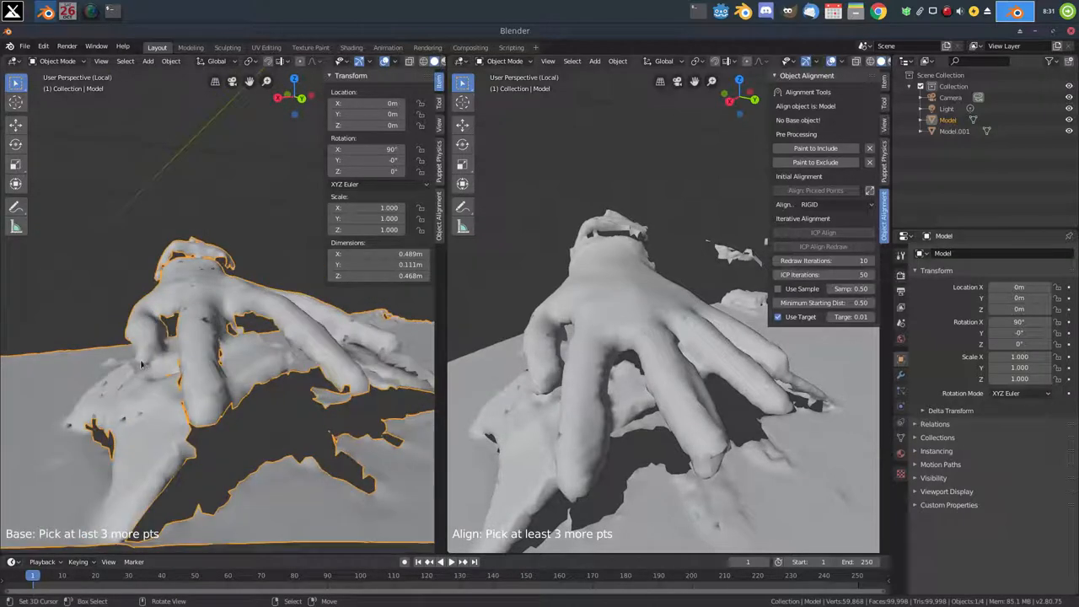
- Pick fingertip reference points on the base hand, then the matching points on the other hand
{"action": "left_click", "coordinate": [148, 373]}
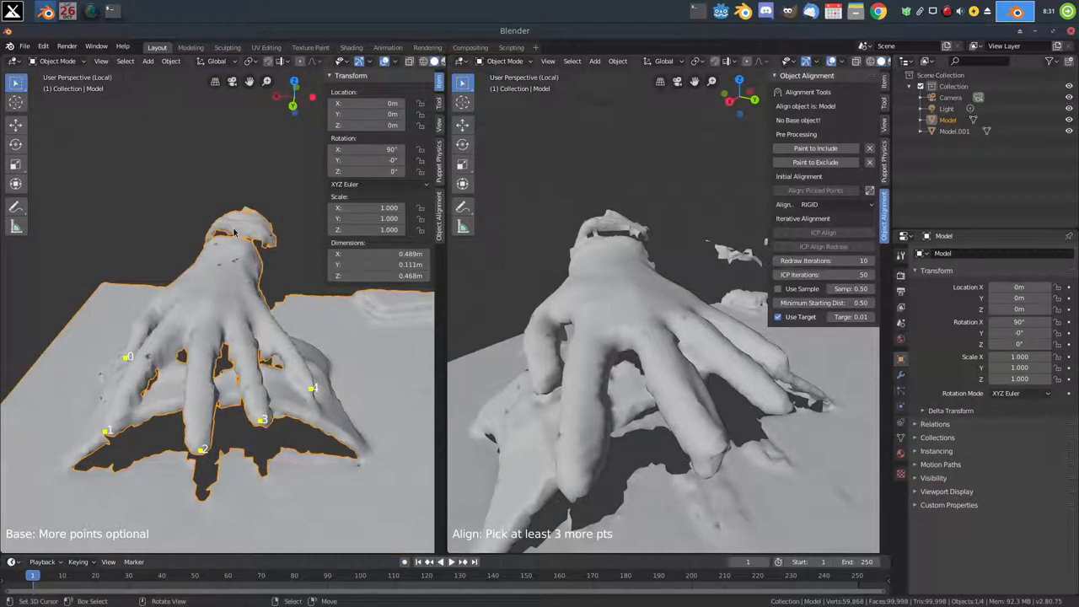
{"action": "left_click", "coordinate": [633, 270]}
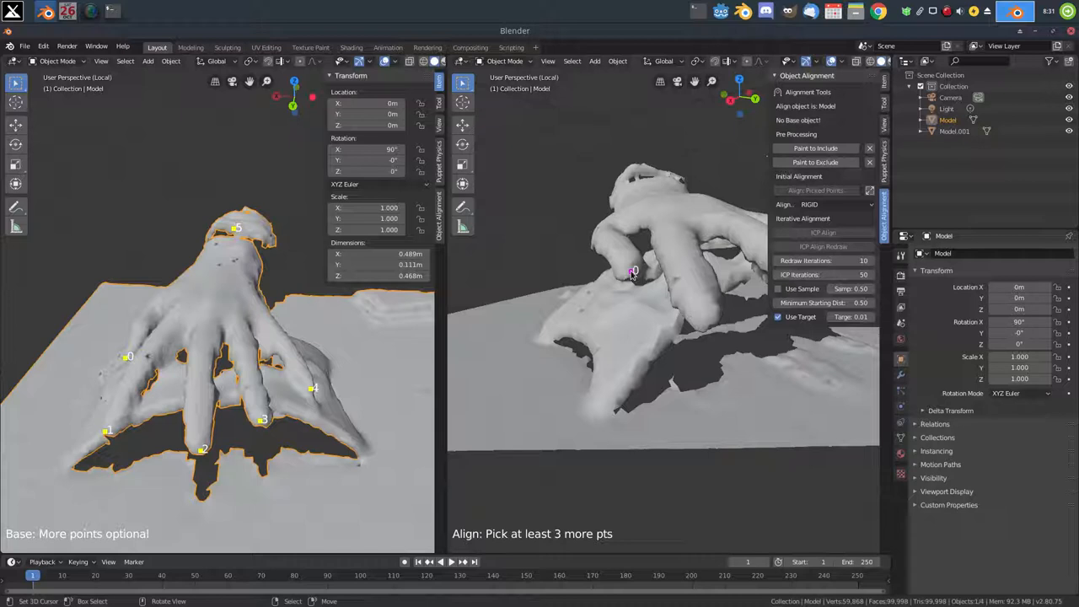
{"action": "left_click", "coordinate": [633, 270]}
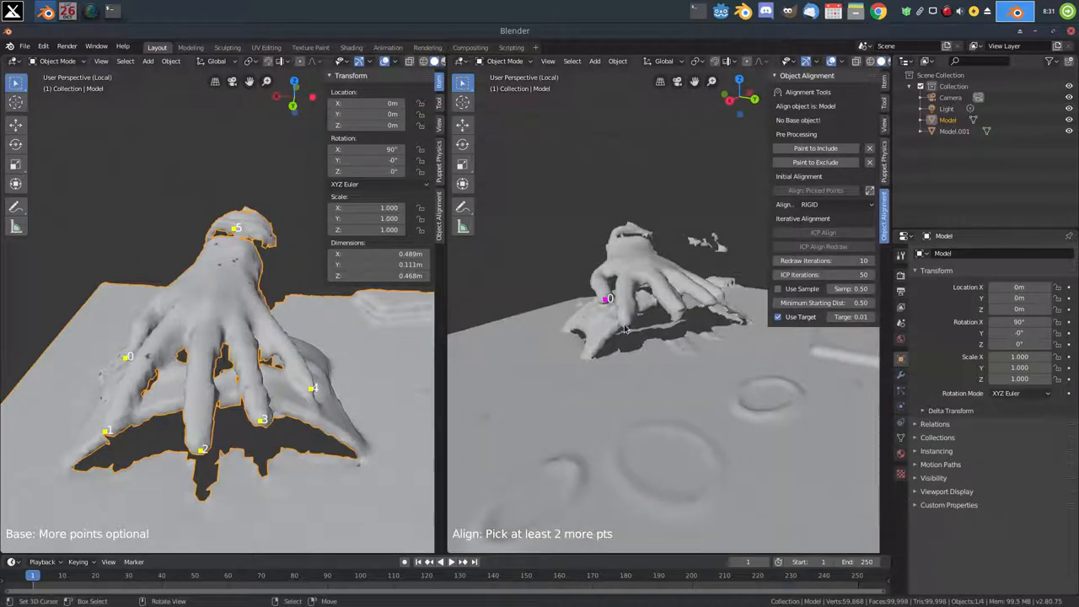
{"action": "left_click", "coordinate": [625, 324]}
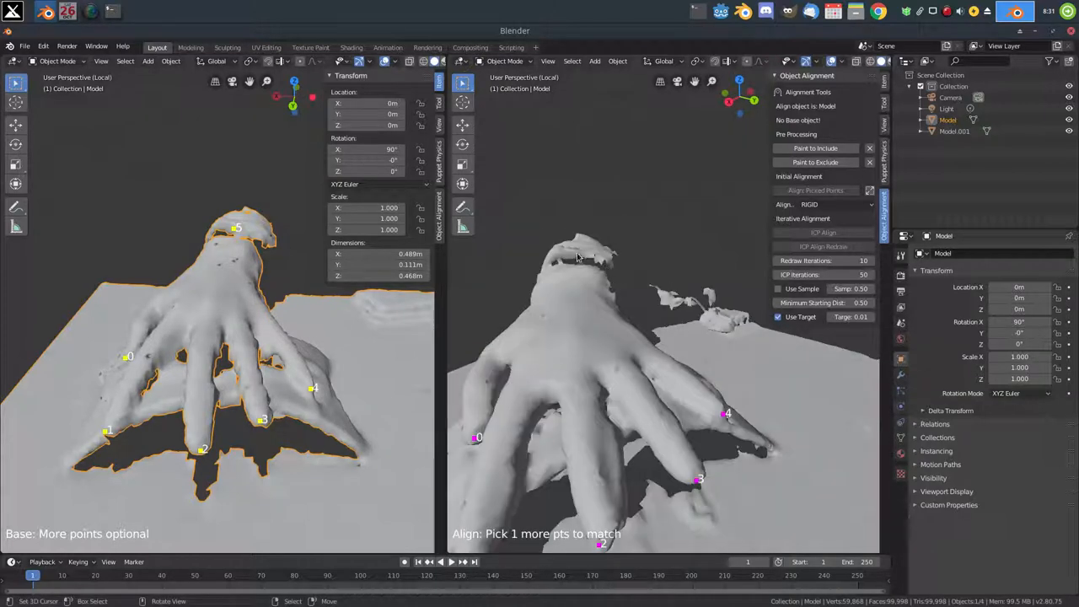
{"action": "left_click", "coordinate": [614, 273]}
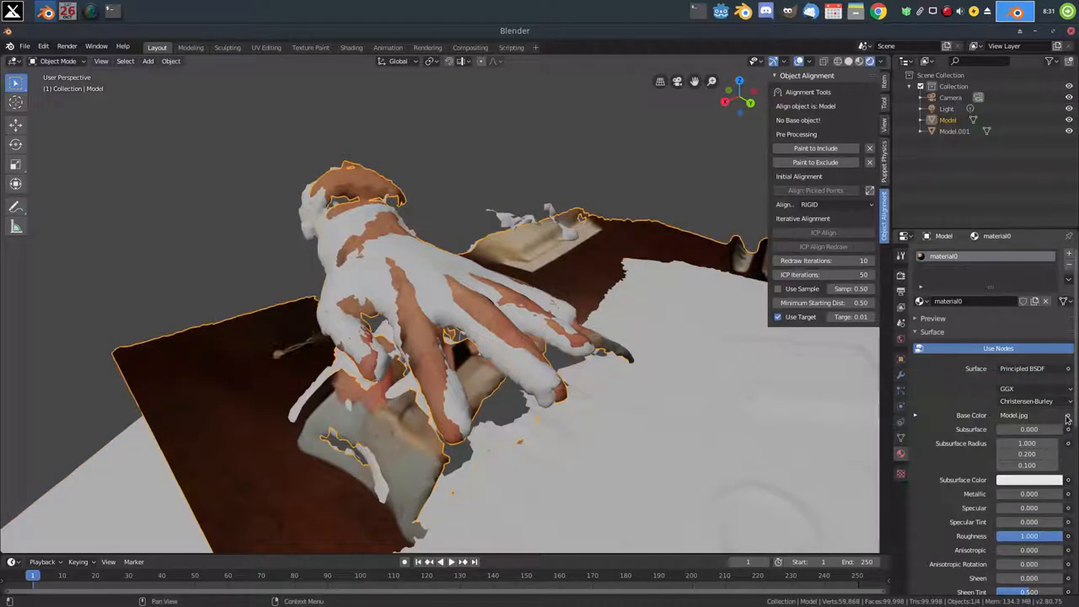
- Set the first scan's material Base Color to plain purple
{"action": "left_click", "coordinate": [1045, 415]}
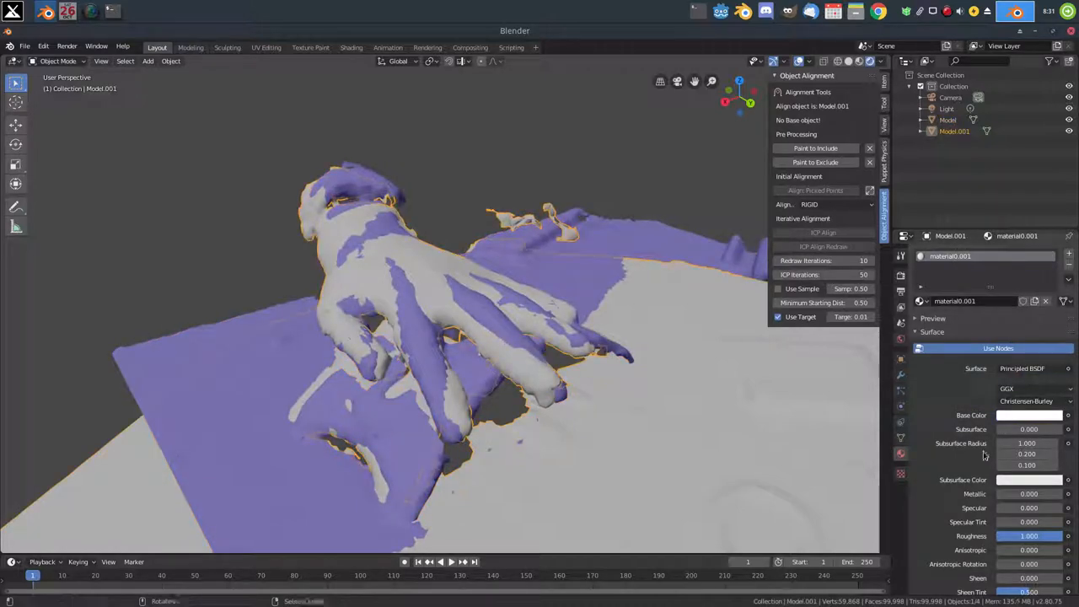
- Make Model.001 green with Alpha 0.442 and Alpha Blend so the hands show through
{"action": "left_click", "coordinate": [1028, 415]}
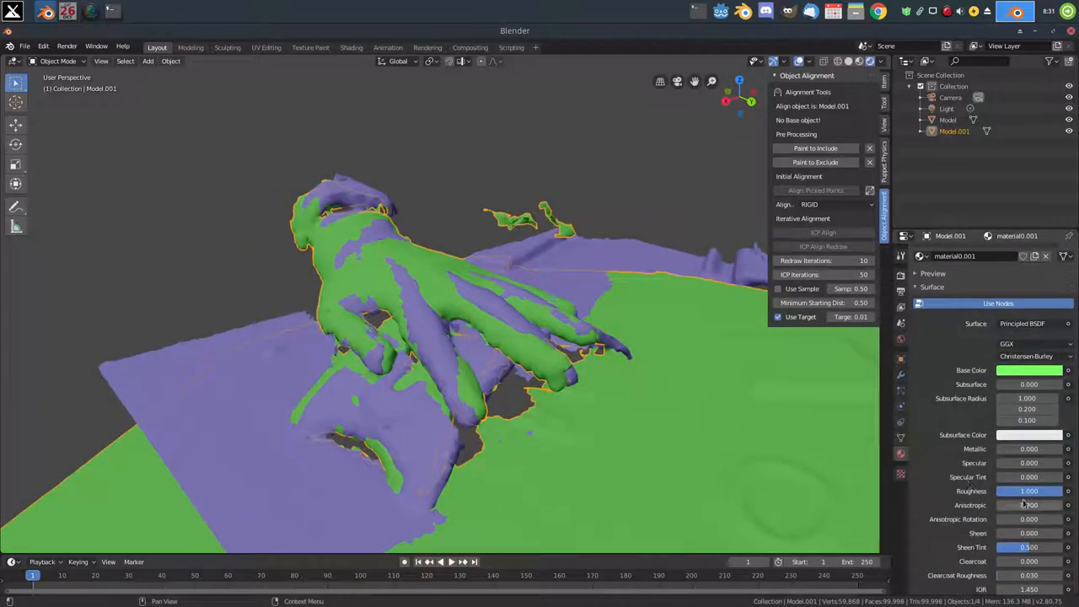
{"action": "left_click", "coordinate": [1028, 472]}
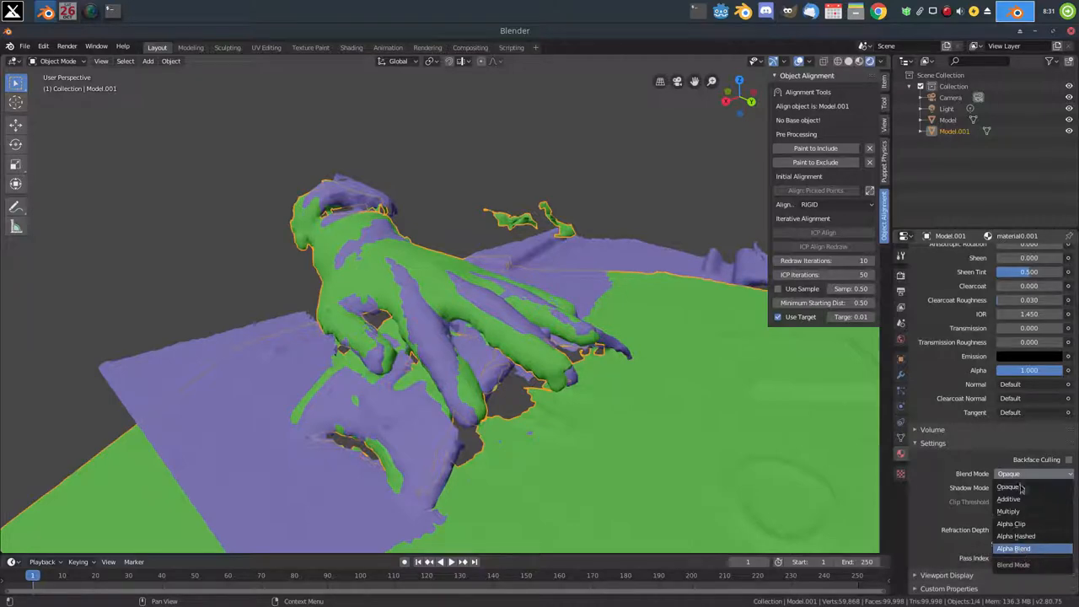
{"action": "left_click", "coordinate": [1014, 546]}
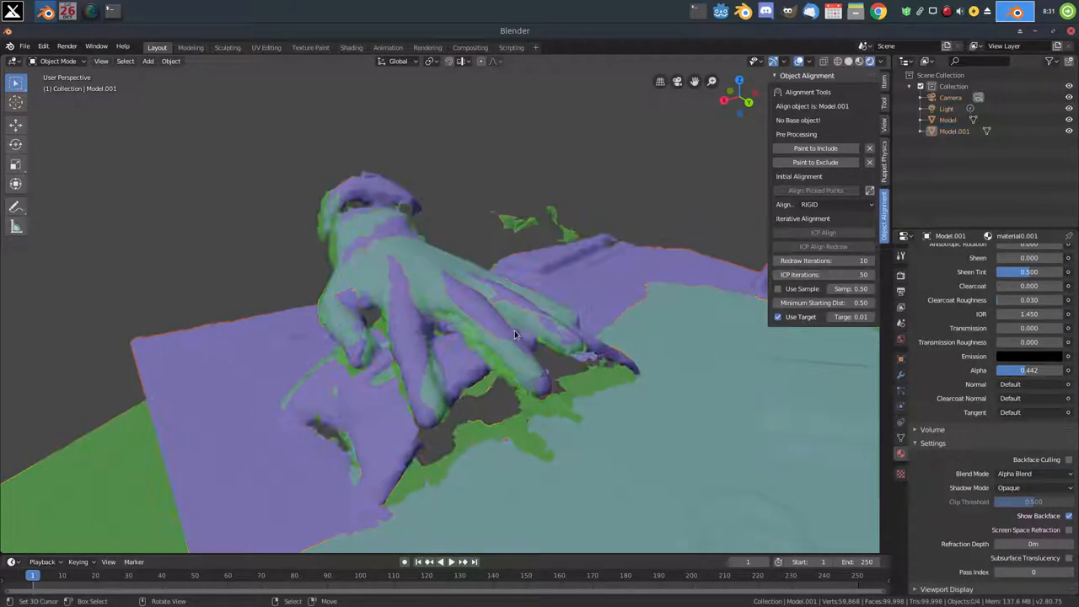
{"action": "left_click_drag", "start_coordinate": [522, 337], "coordinate": [506, 340]}
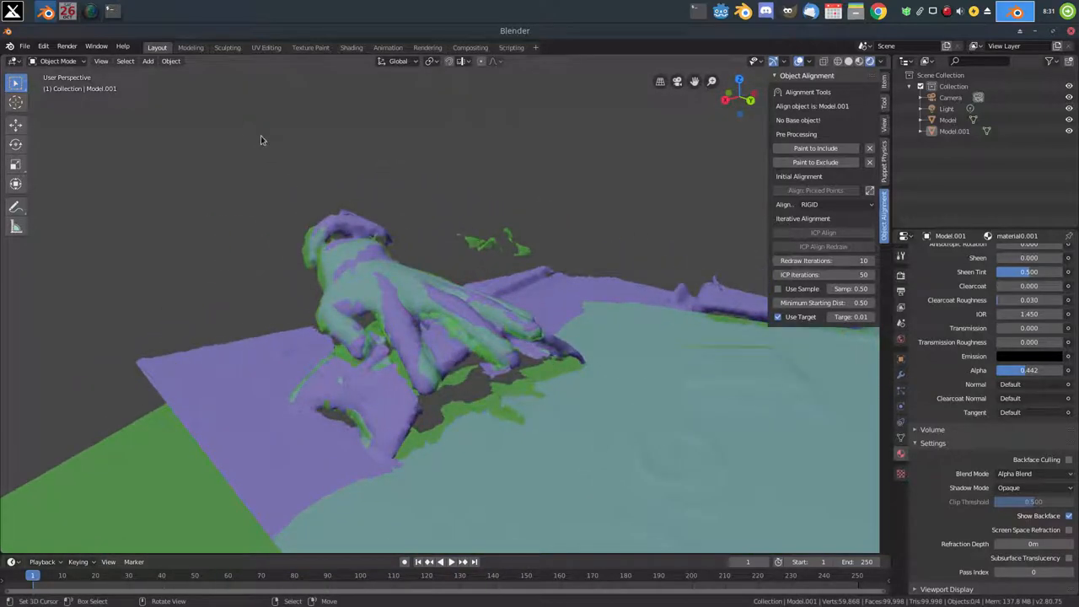
{"action": "left_click", "coordinate": [101, 60]}
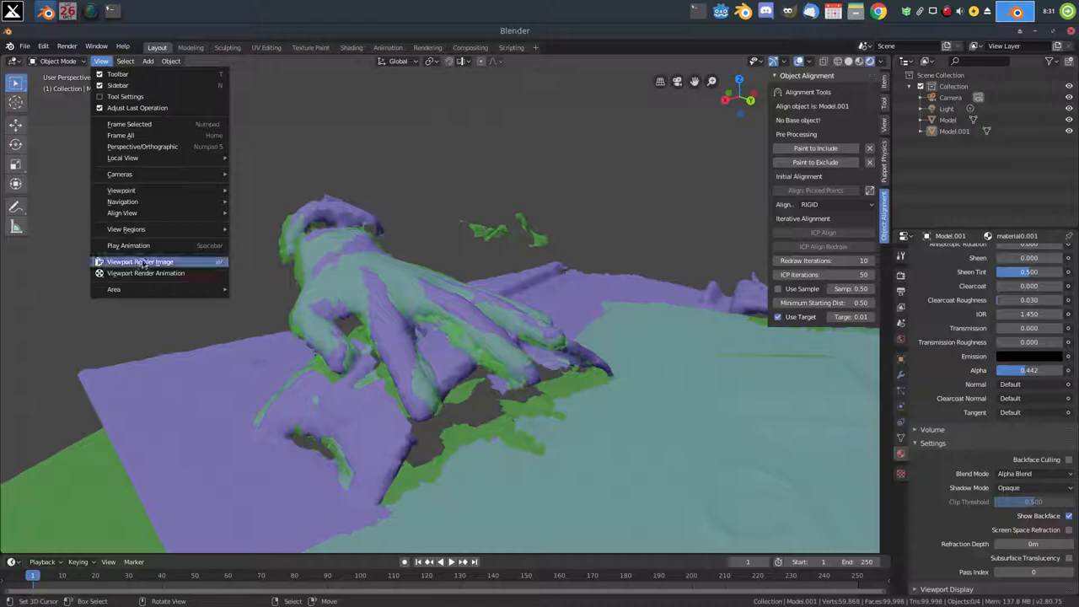
- Render the viewport image of the overlapping hands and save it to the home folder
{"action": "left_click", "coordinate": [140, 261]}
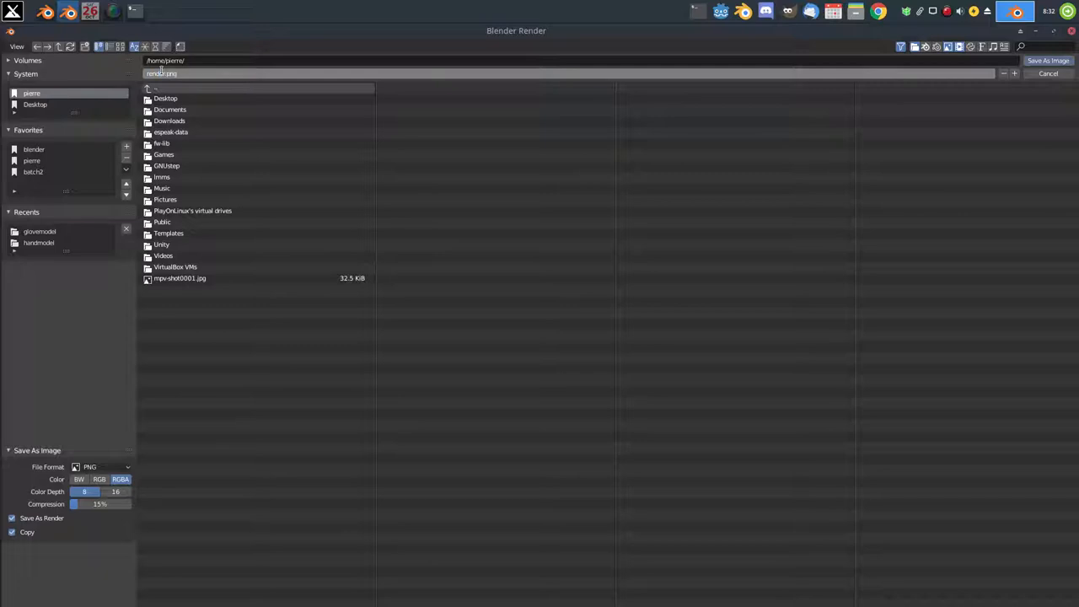
{"action": "left_click", "coordinate": [1048, 74]}
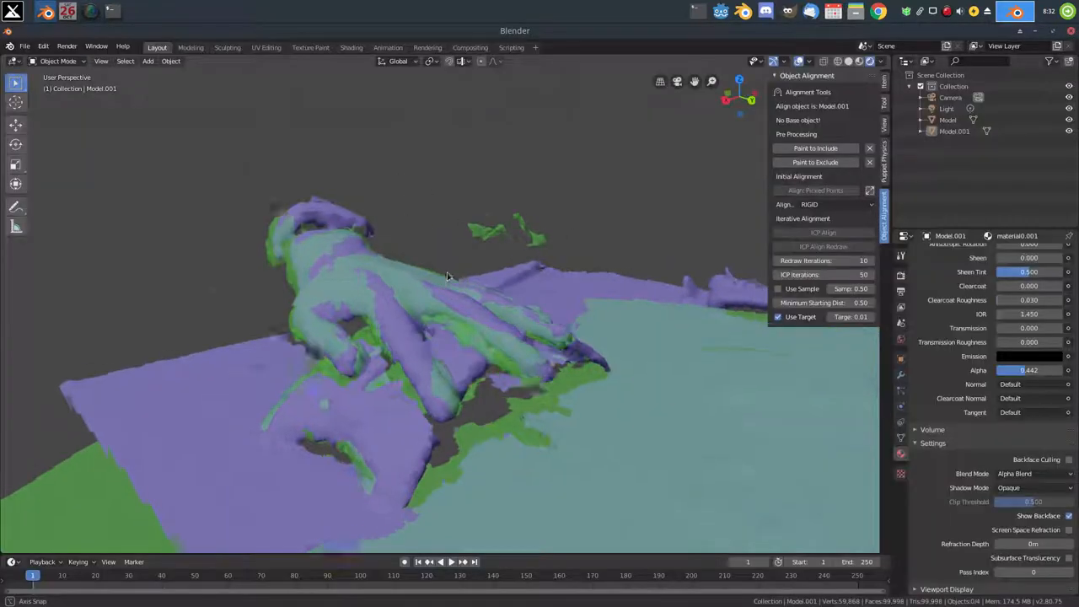
- Render a side orthographic view of the hands and save it as render1.png
{"action": "left_click_drag", "start_coordinate": [447, 278], "coordinate": [492, 263]}
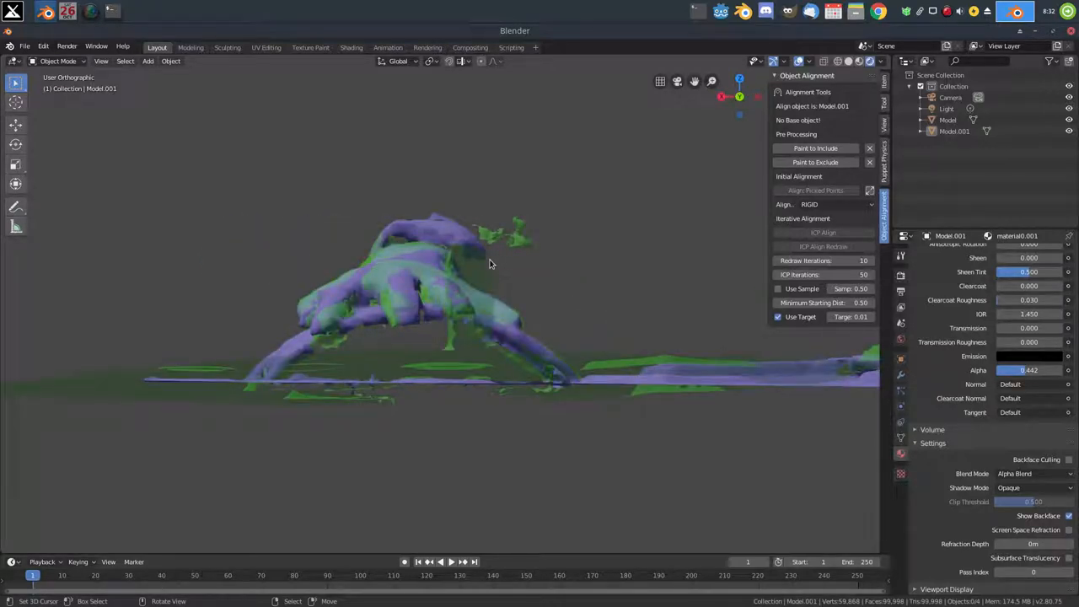
{"action": "left_click", "coordinate": [101, 60]}
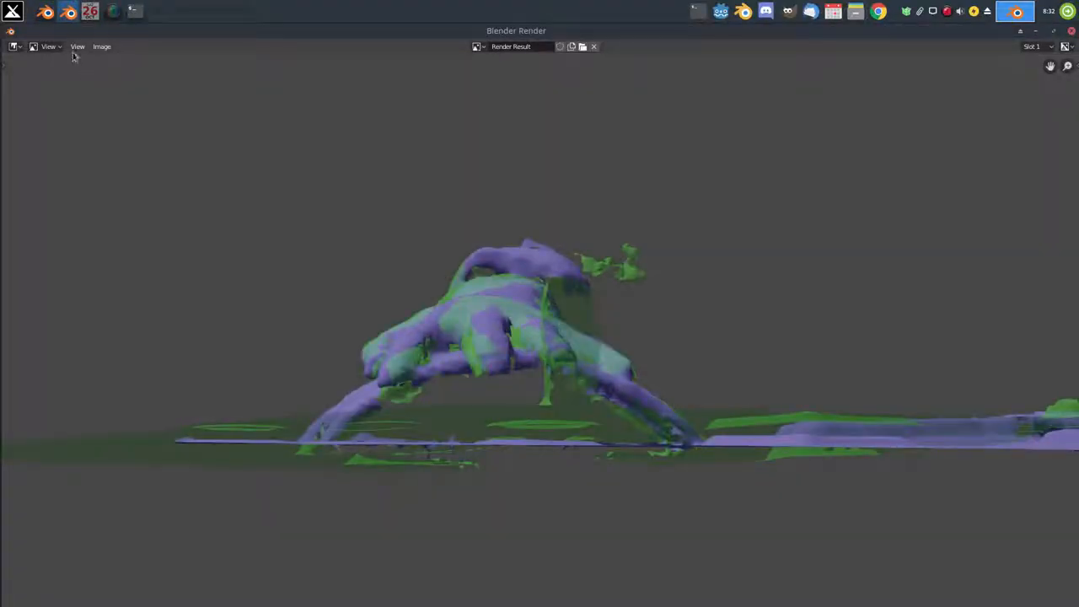
{"action": "left_click", "coordinate": [101, 47]}
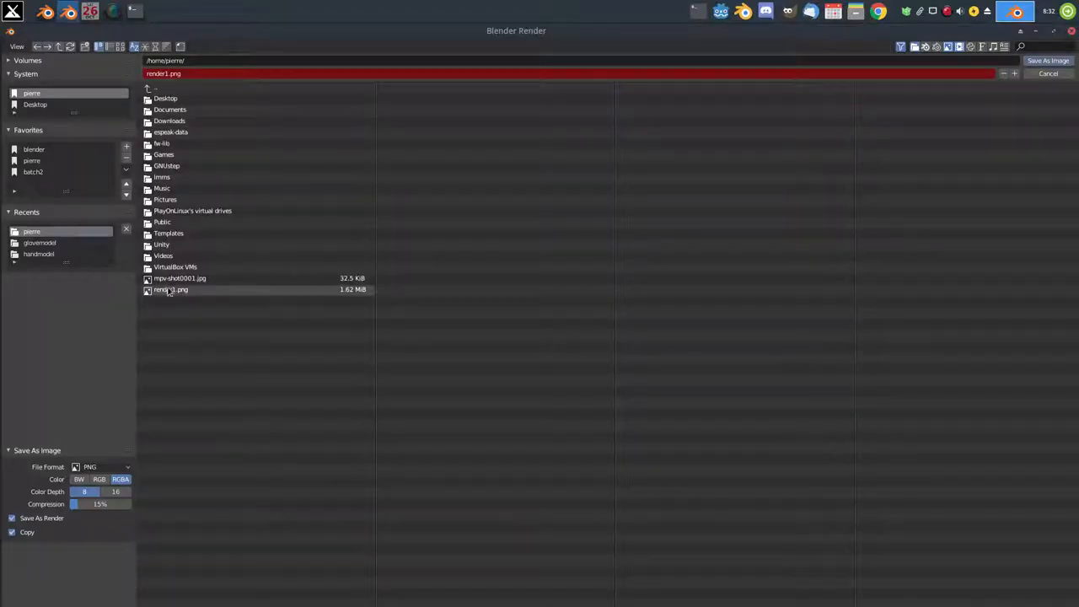
{"action": "left_click", "coordinate": [172, 290]}
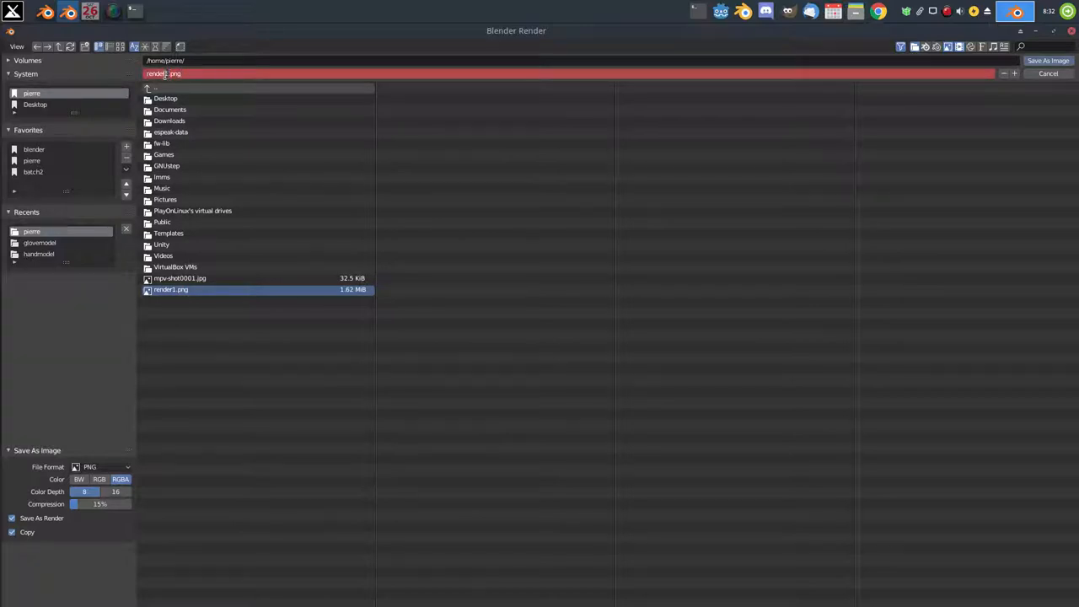
{"action": "left_click", "coordinate": [1046, 61]}
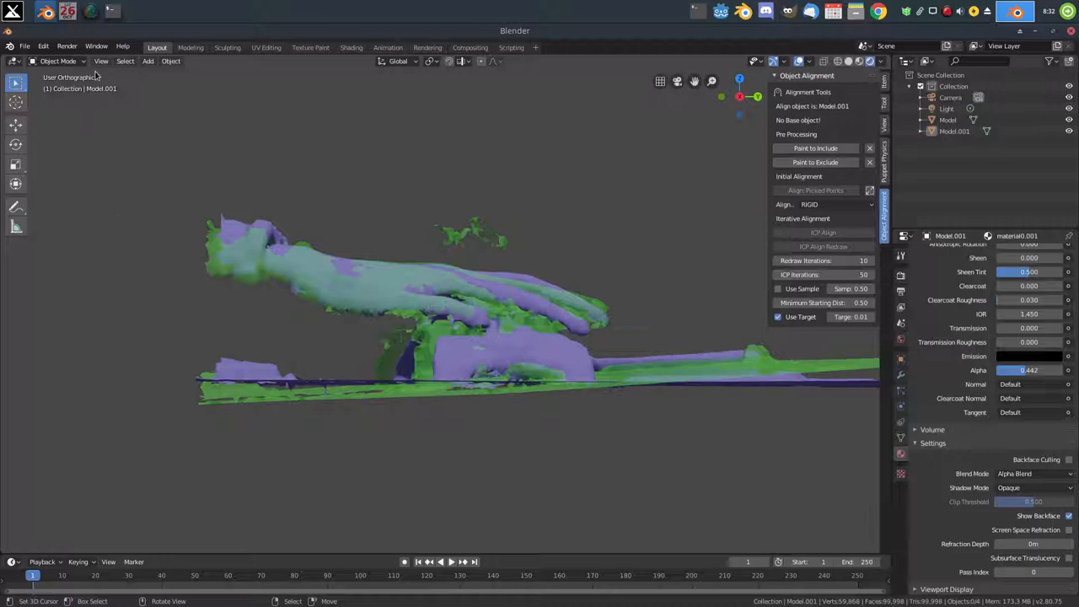
- Render the new angle and name the saved image render2.png
{"action": "key", "text": "F12"}
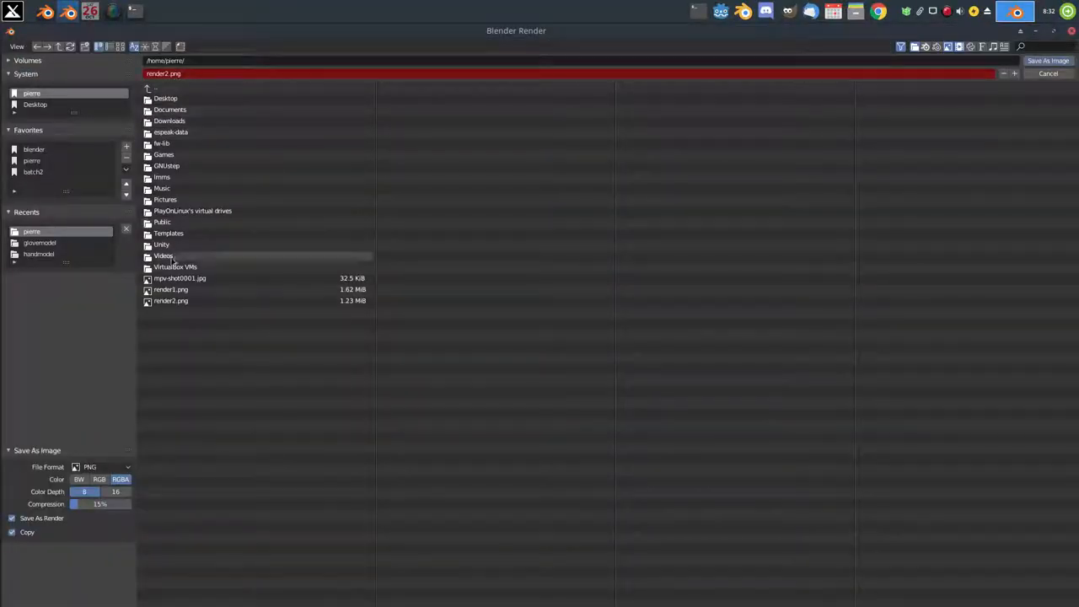
{"action": "left_click", "coordinate": [172, 300]}
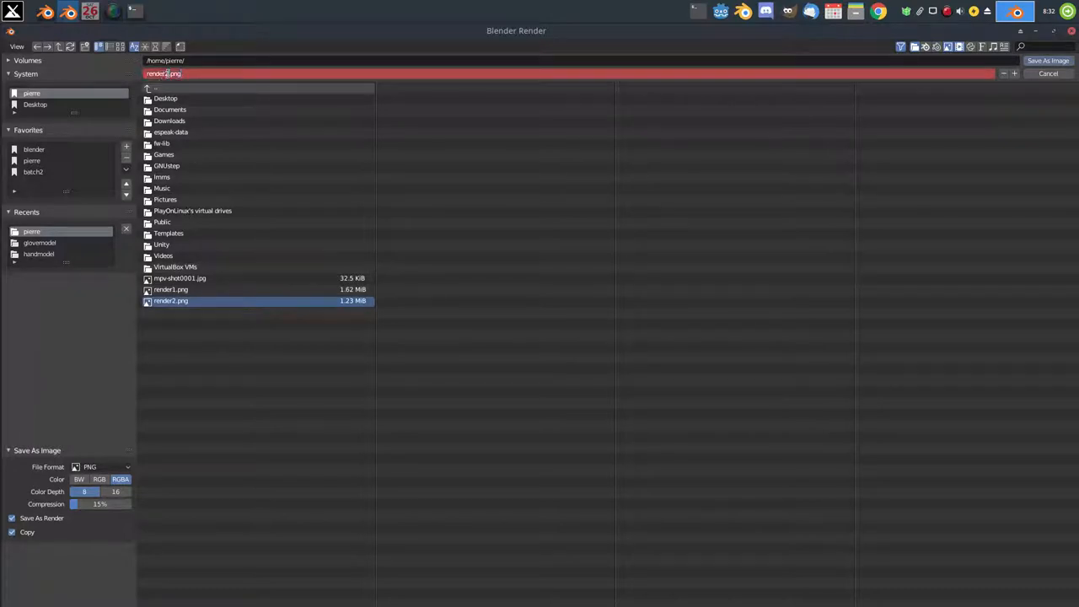